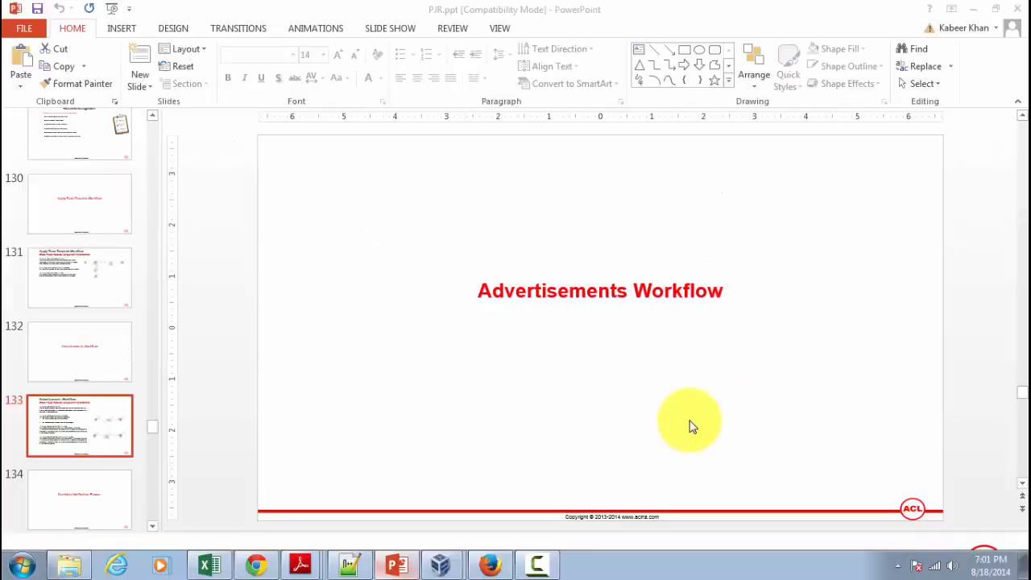
In Firefox, expand Projects: Setup and view the Advertisement Rules list, including DM5, Advertisement Rule
click(490, 564)
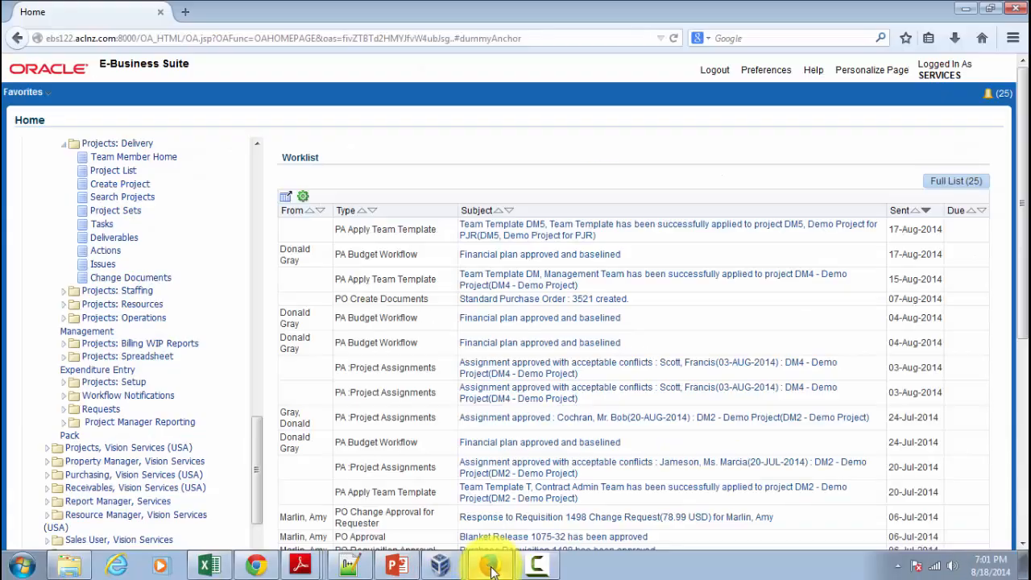
mouse_move(209, 350)
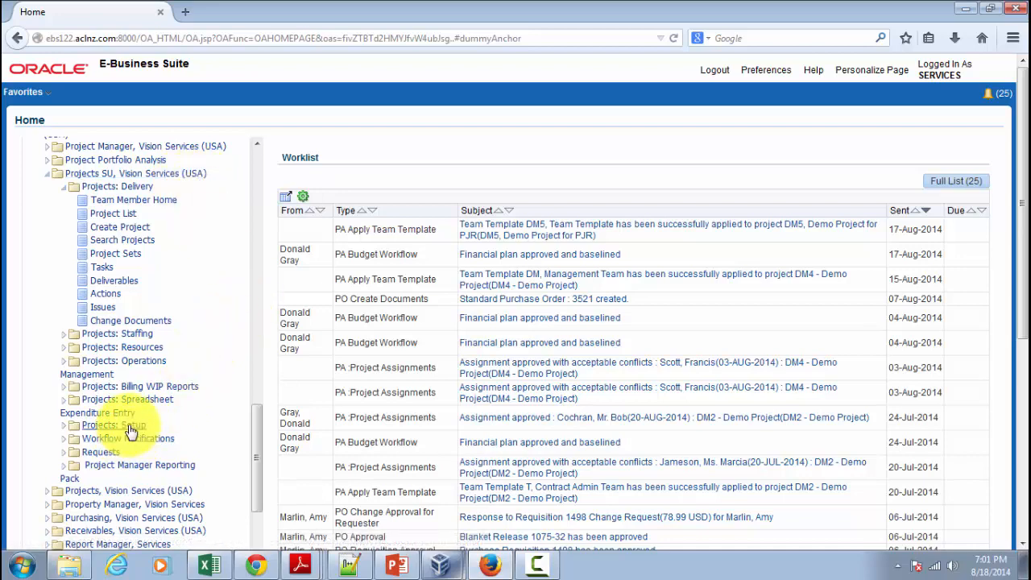
click(113, 424)
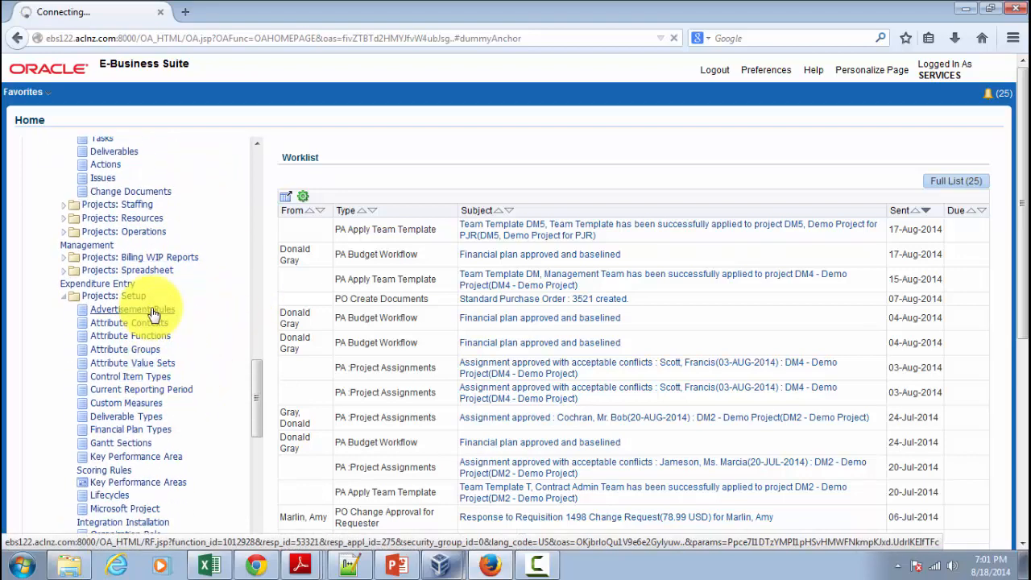
click(132, 309)
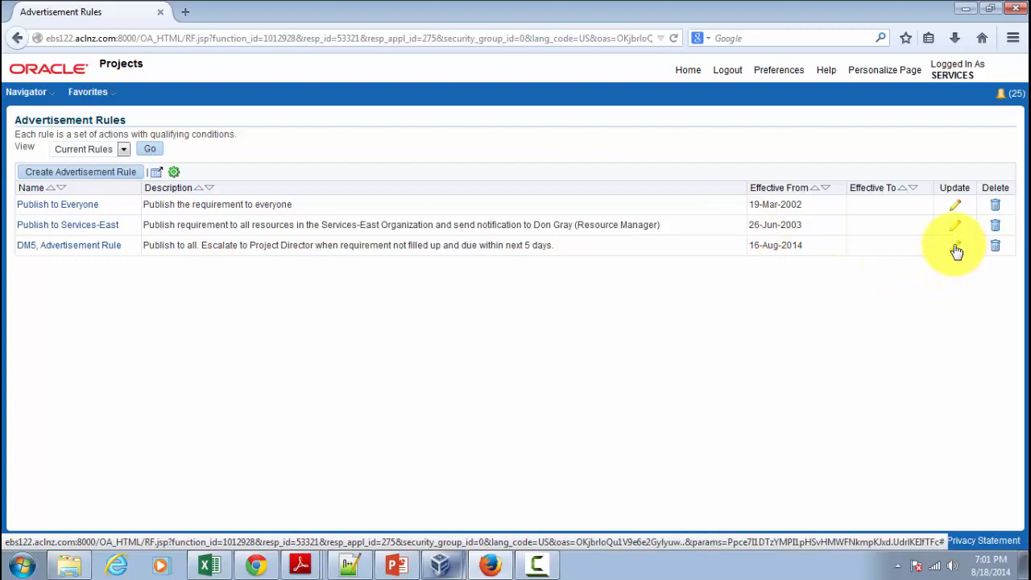
click(955, 245)
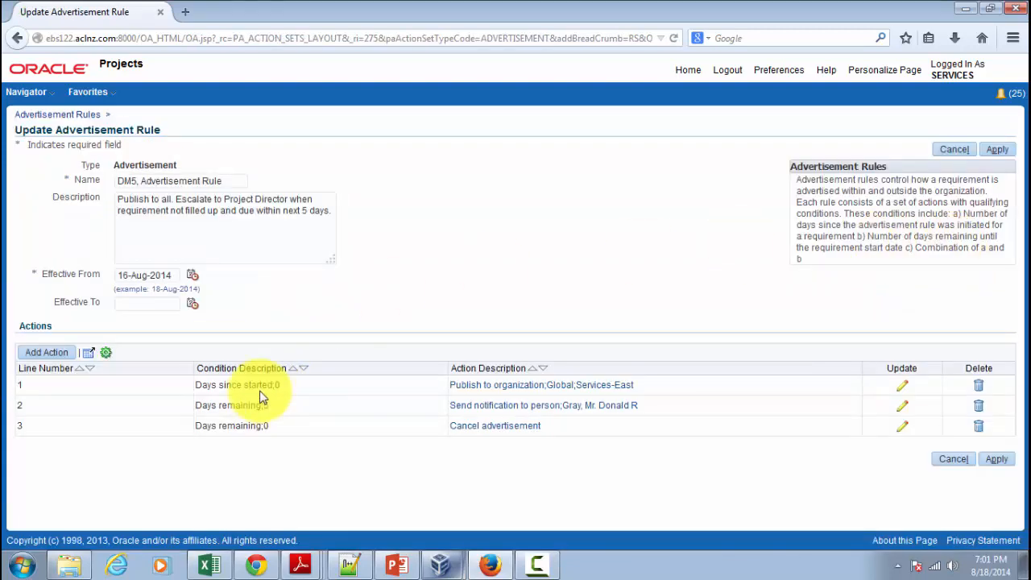
mouse_move(261, 395)
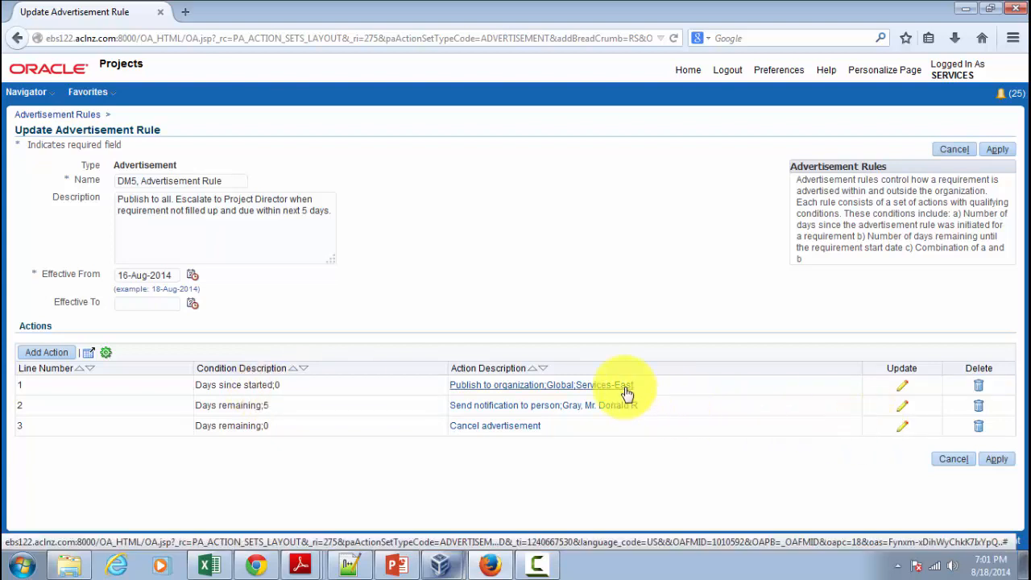
mouse_move(610, 430)
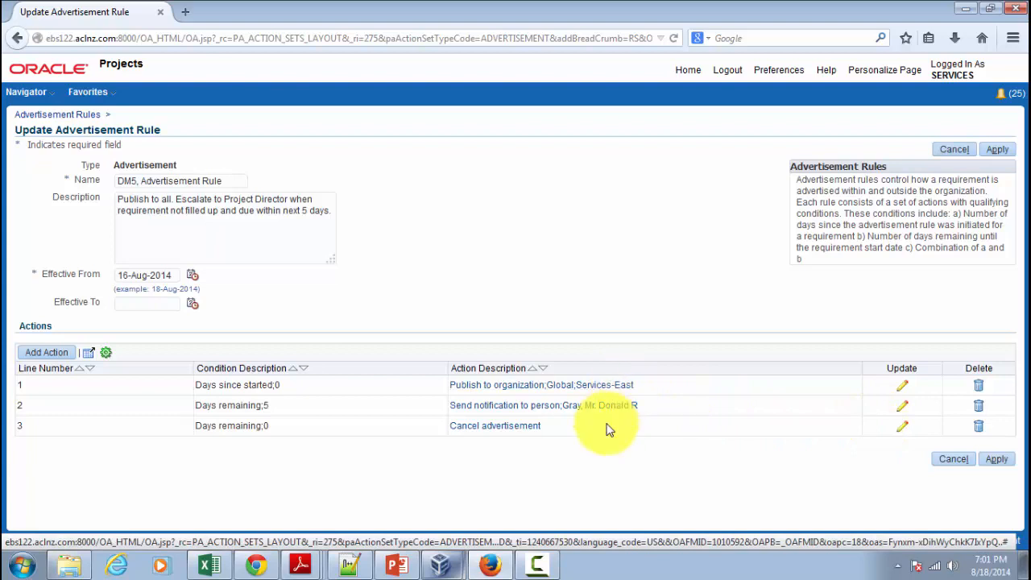
mouse_move(609, 424)
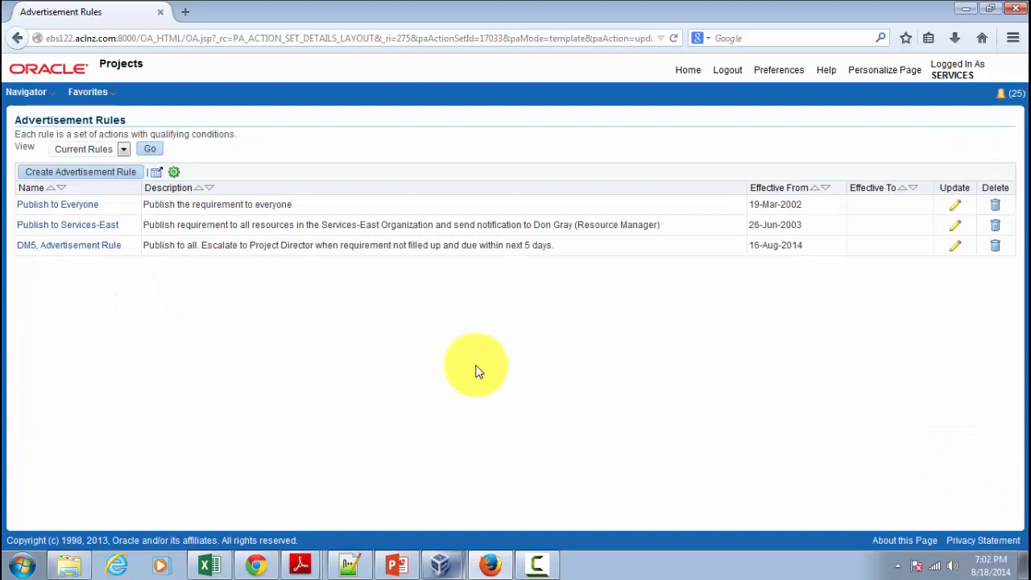
Return Home and open Project List under Projects: Delivery
click(688, 70)
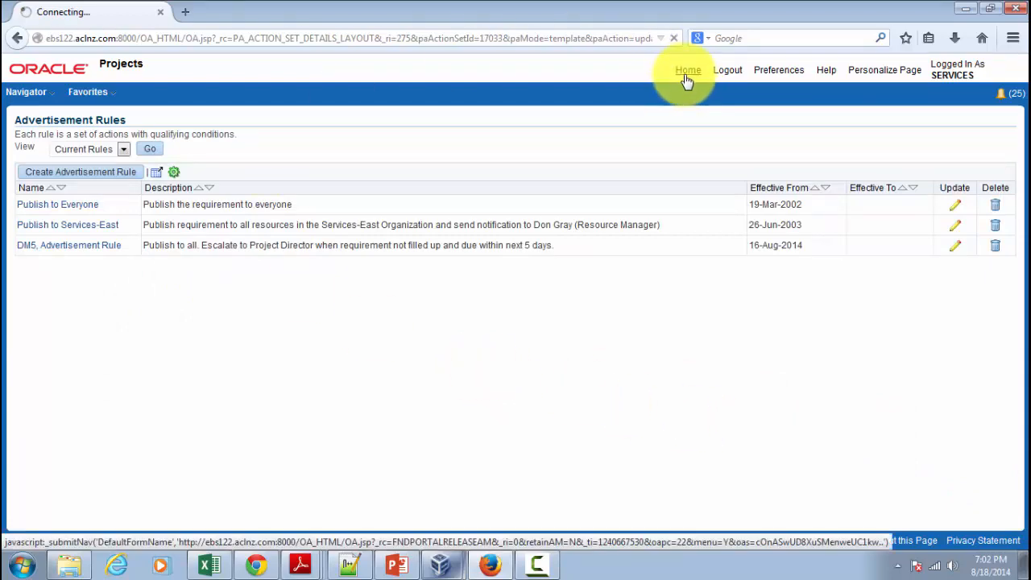
click(688, 70)
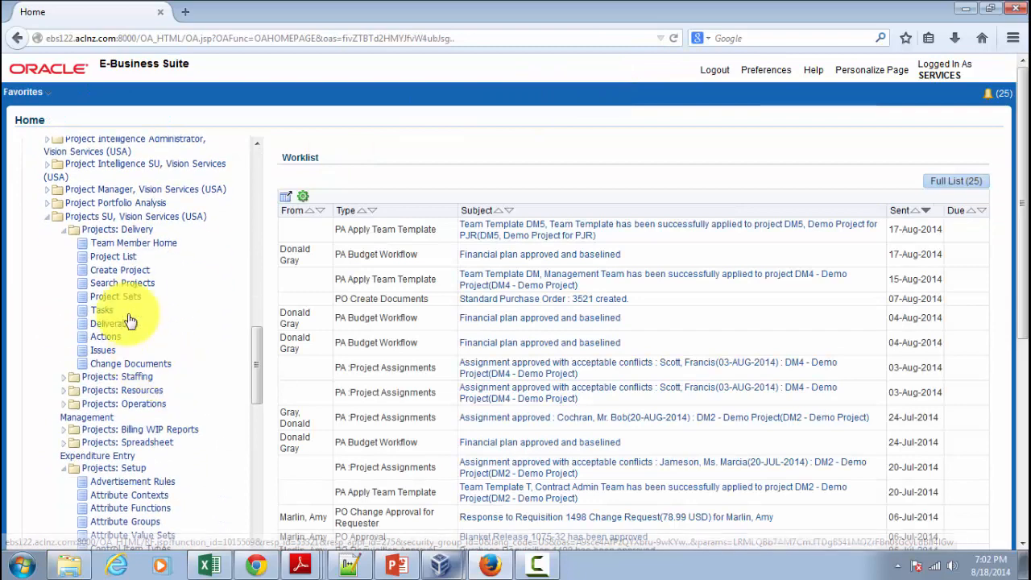
click(113, 256)
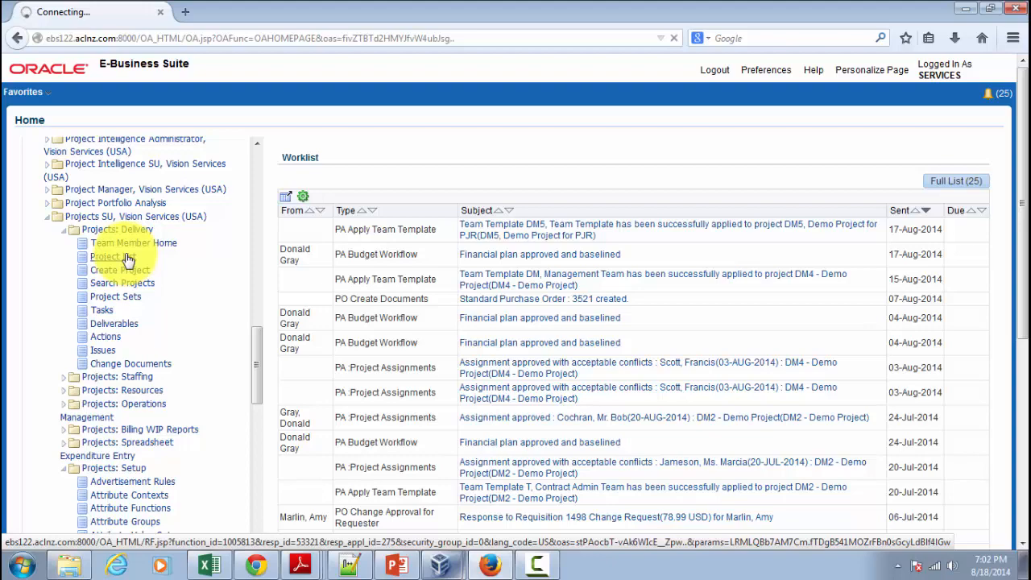
click(111, 256)
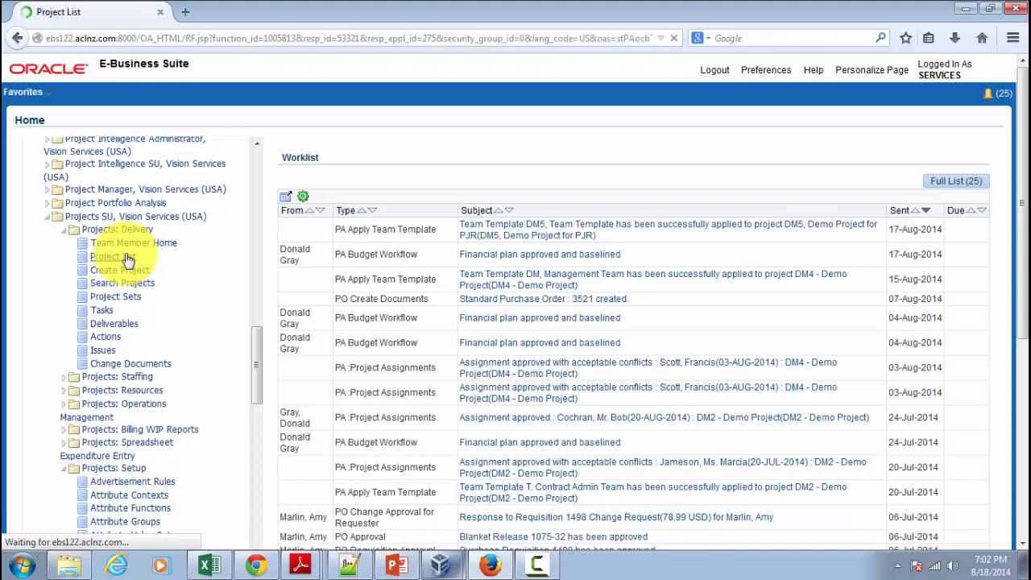
click(105, 256)
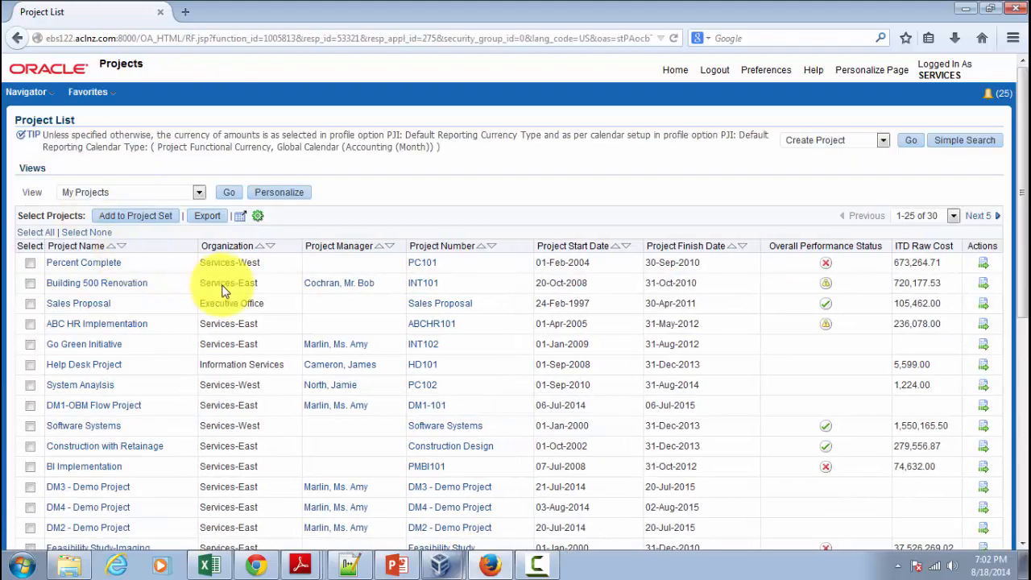
Open DM5, Demo Project for PJR to show its Scheduled People, including open Release Analyst
scroll(down, 3)
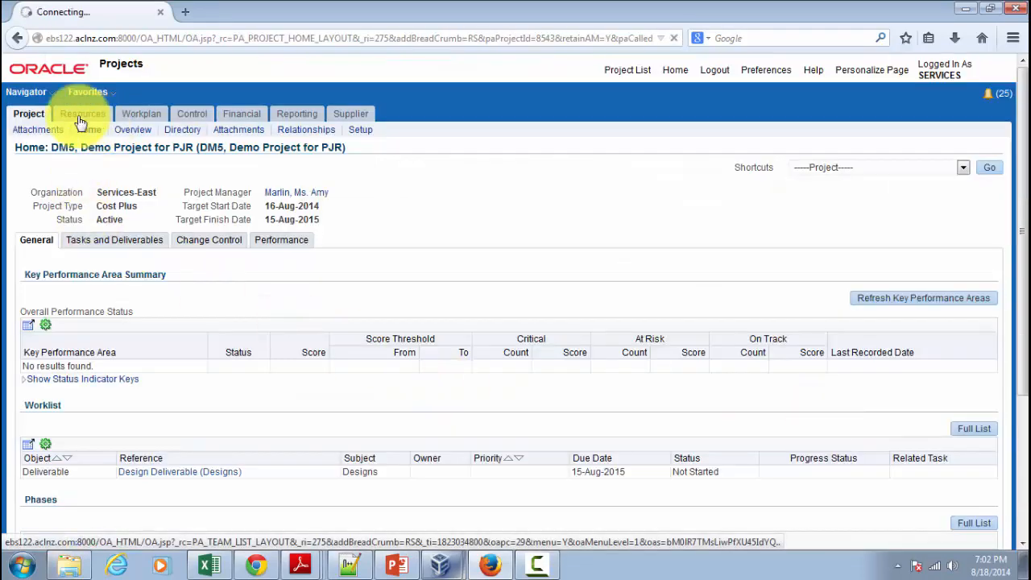
click(82, 113)
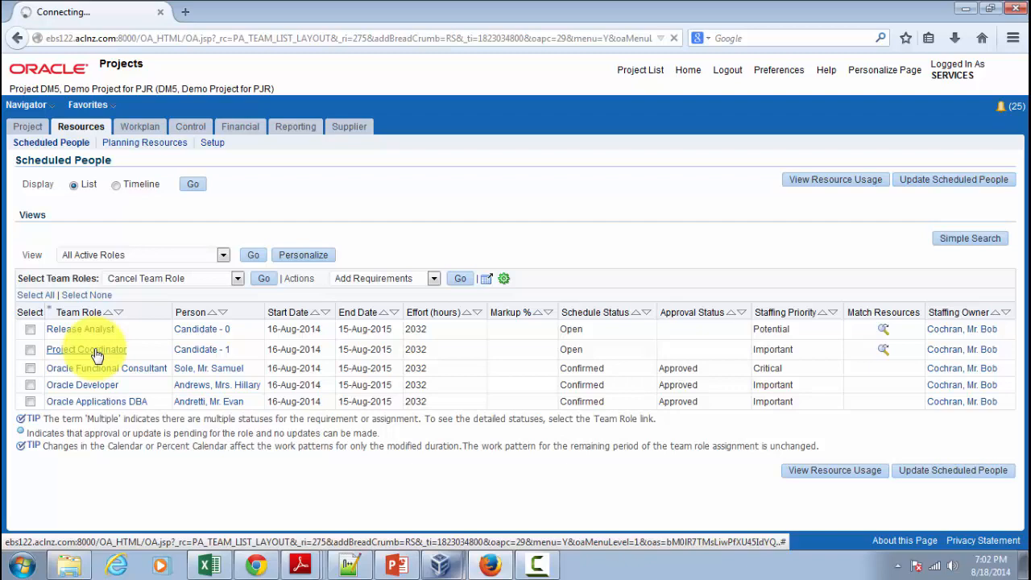
Review the Project Coordinator's Publish to Everyone advertisement, then choose Add Requirements
click(86, 349)
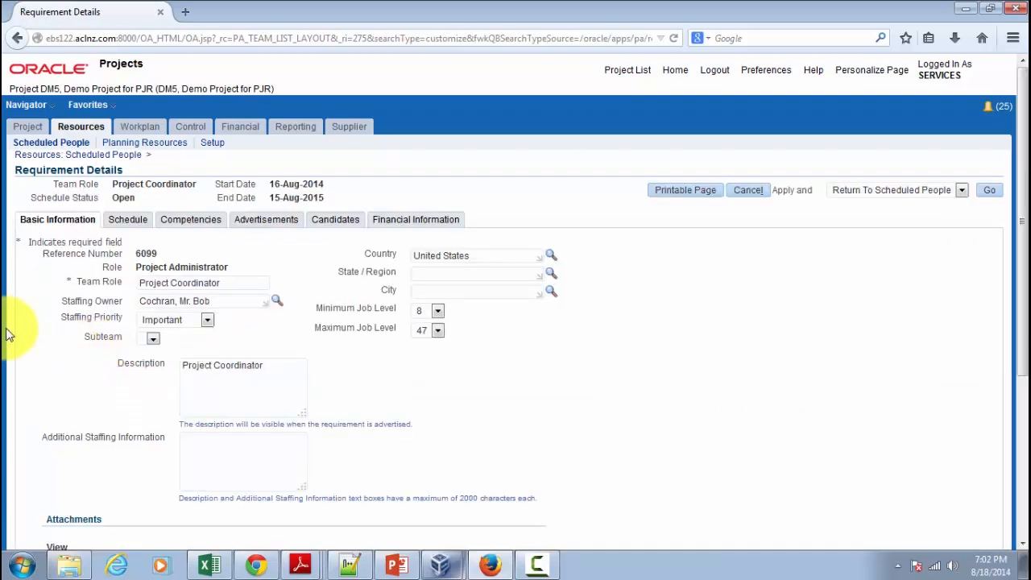
click(266, 219)
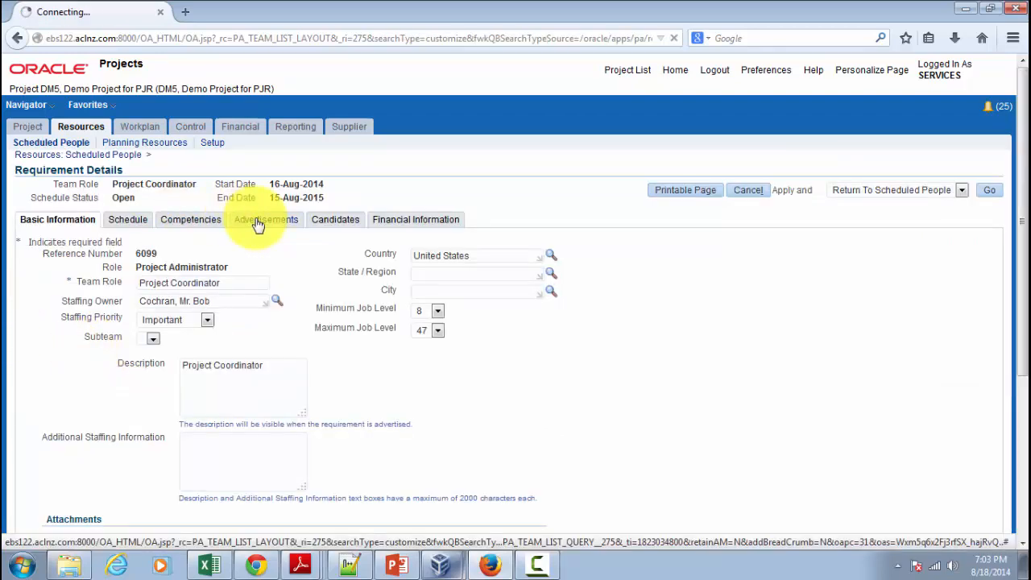
click(265, 219)
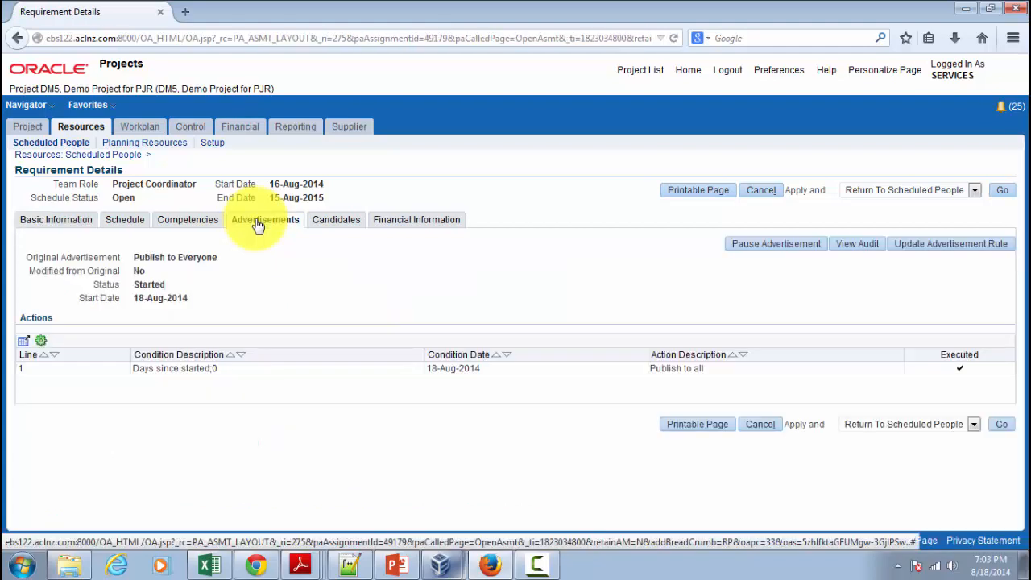
mouse_move(265, 219)
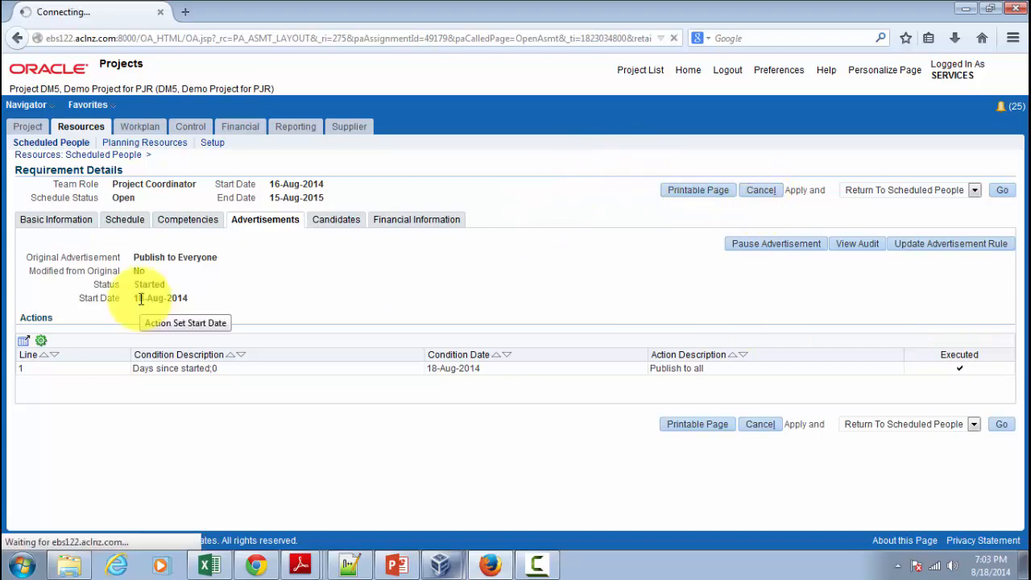
click(759, 190)
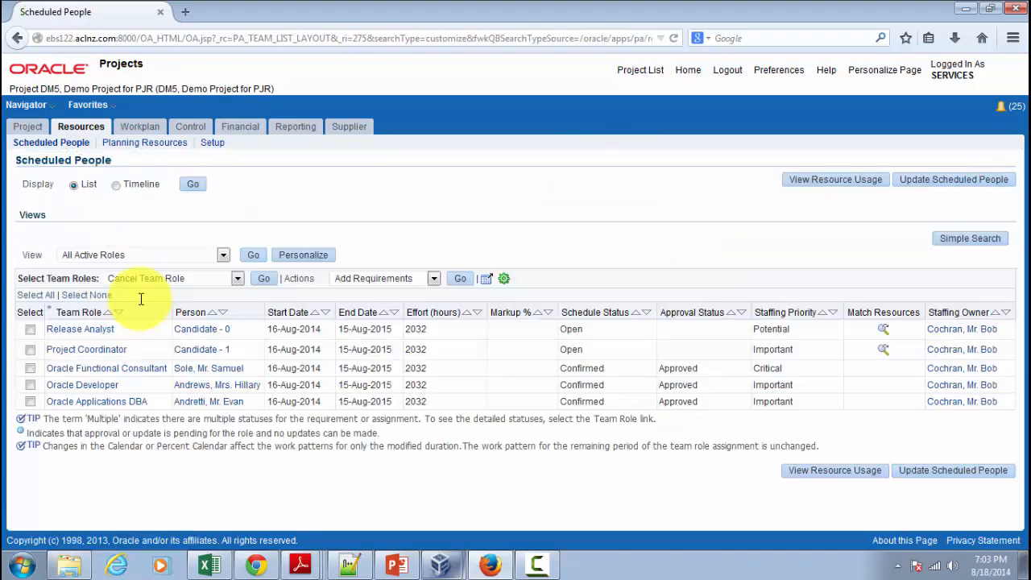
click(263, 278)
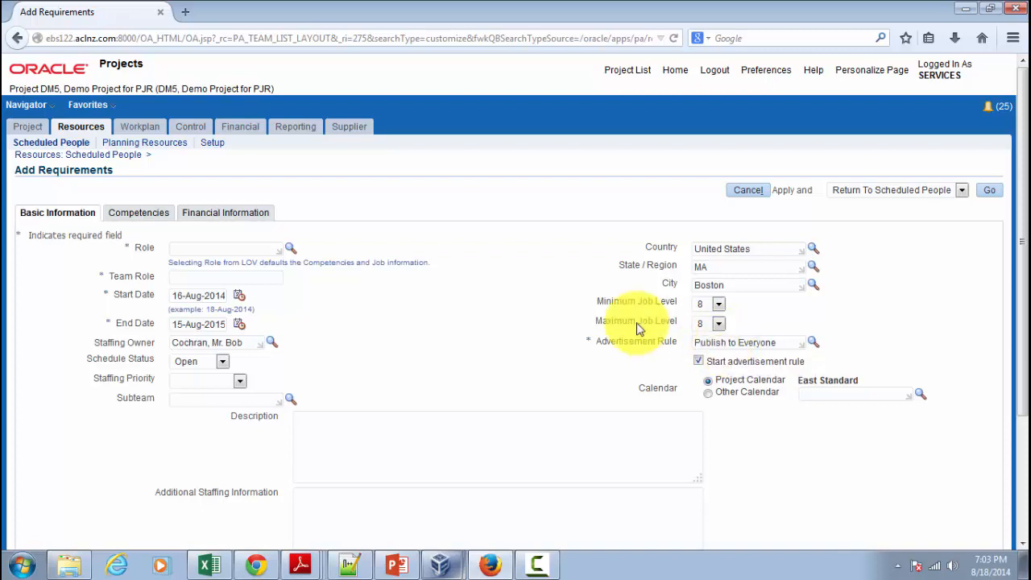
mouse_move(675, 70)
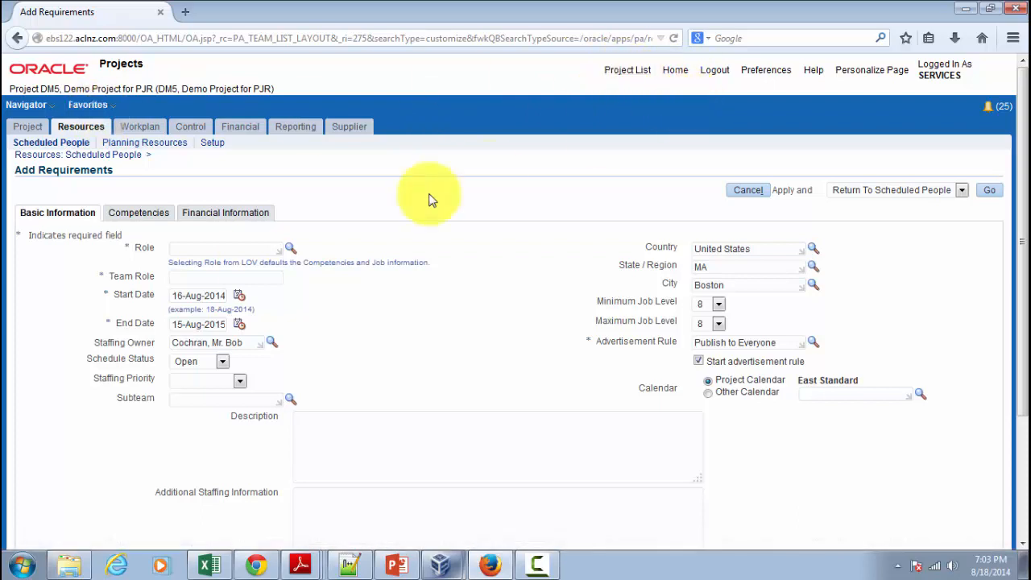
click(747, 190)
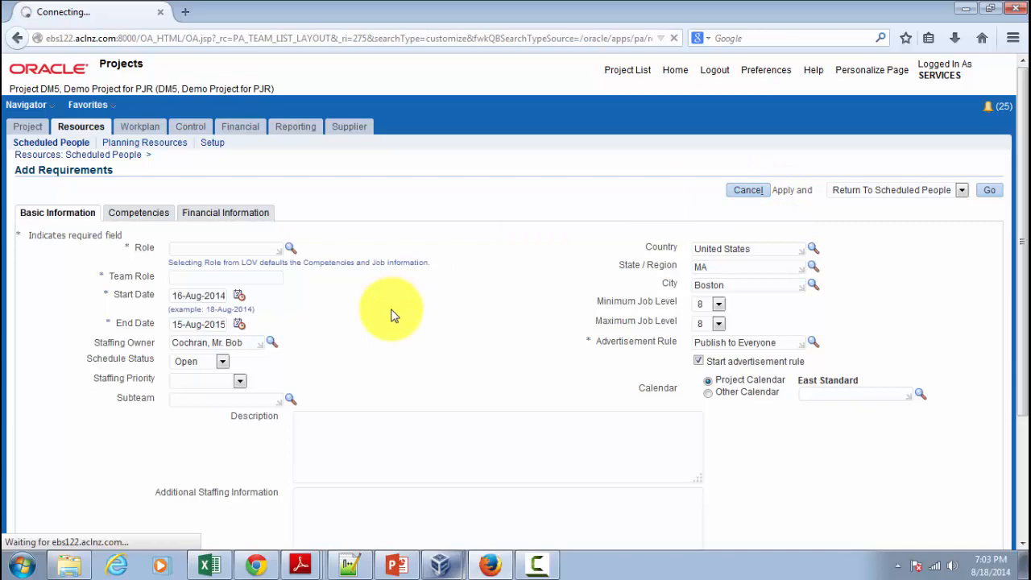
click(746, 189)
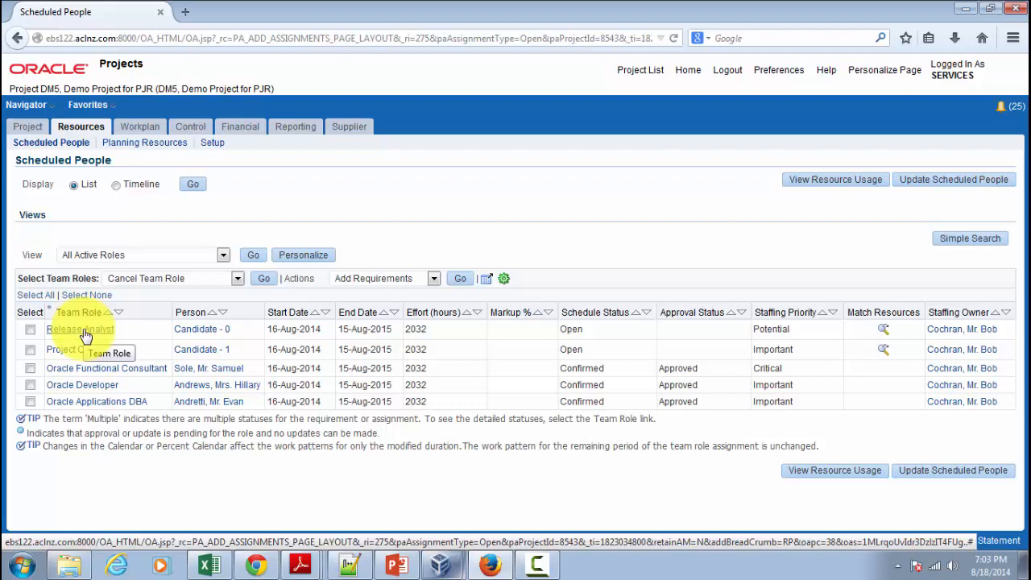
mouse_move(44, 353)
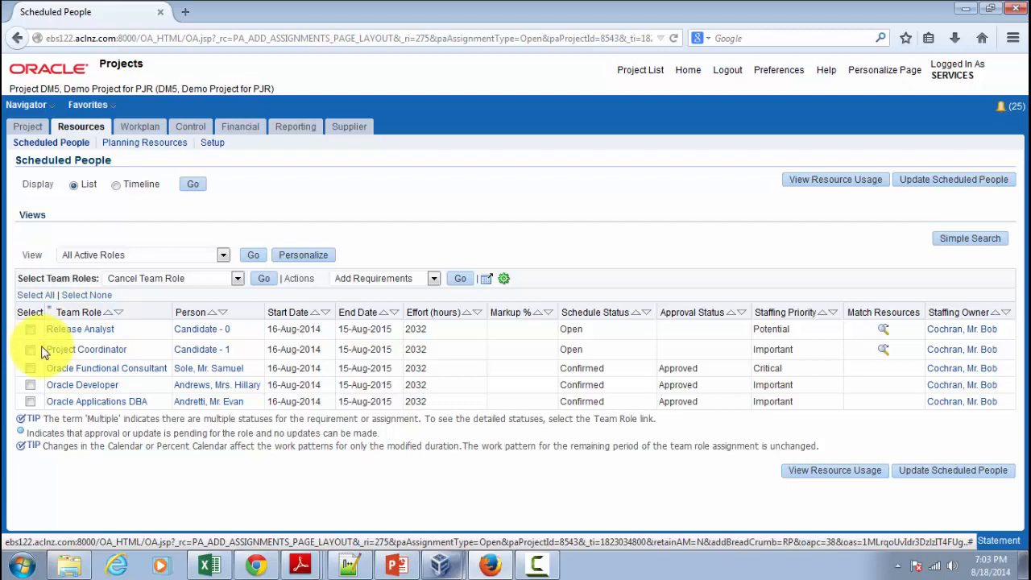
click(727, 70)
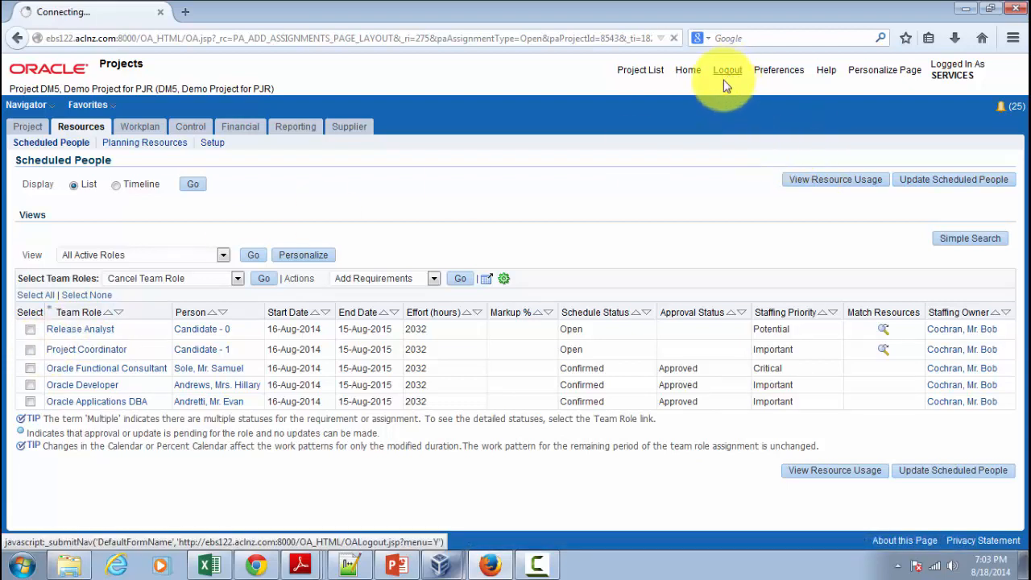
click(727, 70)
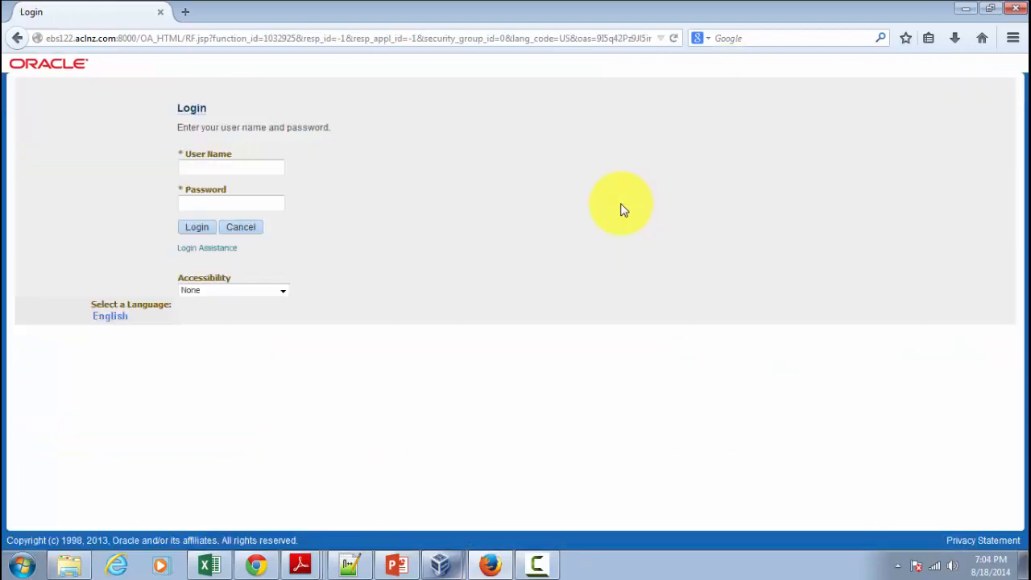
text(dgary)
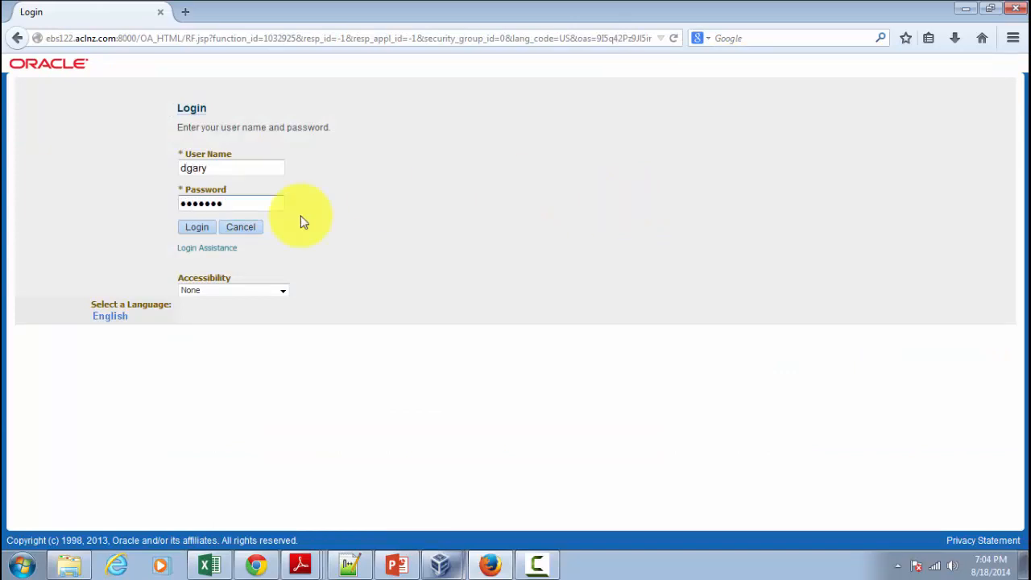
click(196, 226)
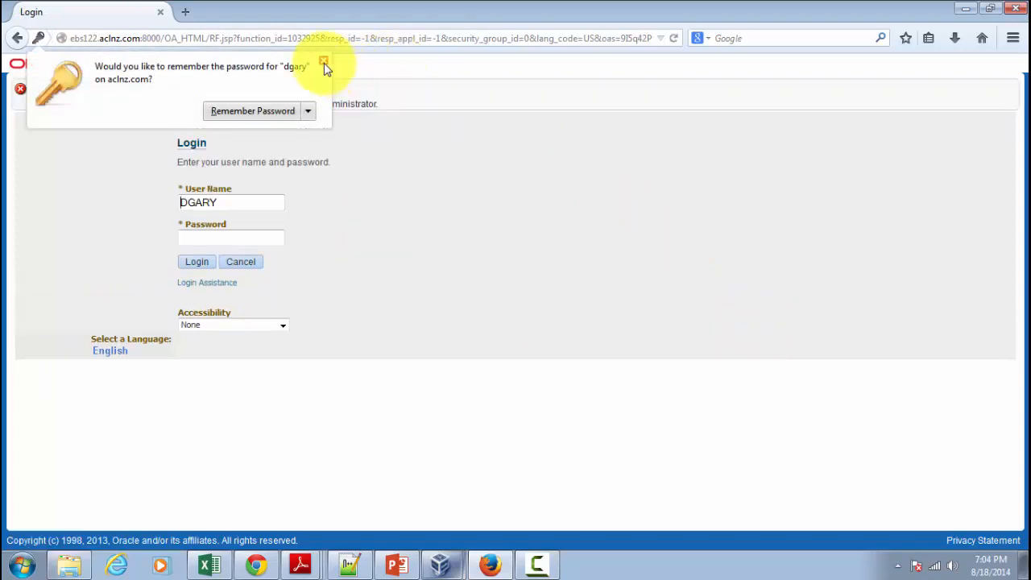
click(323, 62)
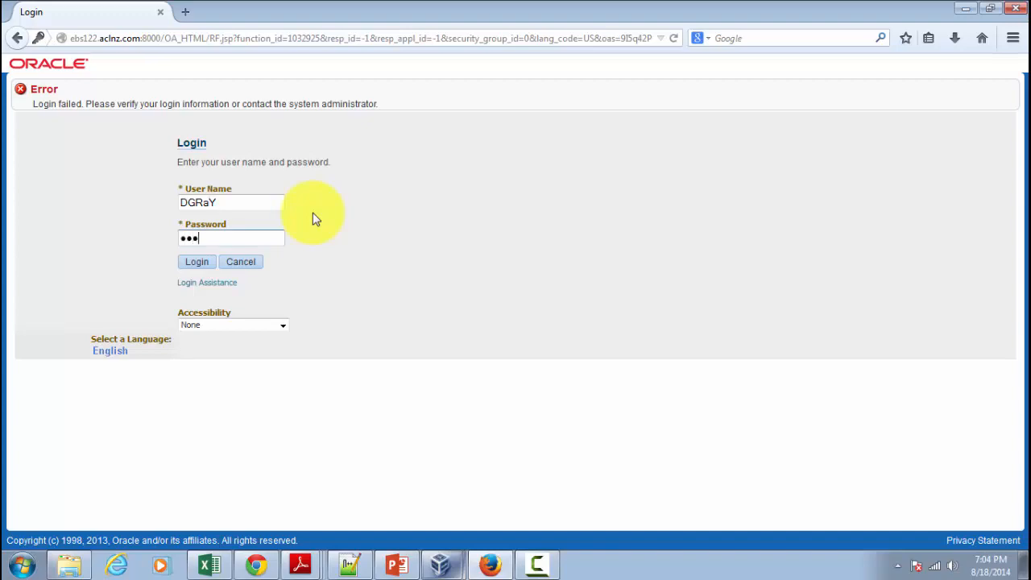
click(196, 261)
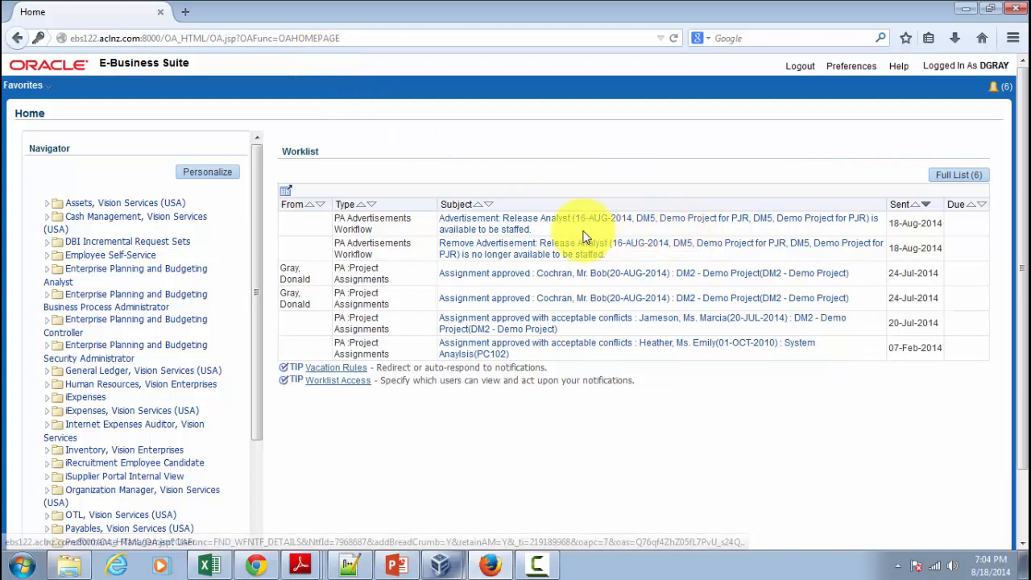
mouse_move(500, 259)
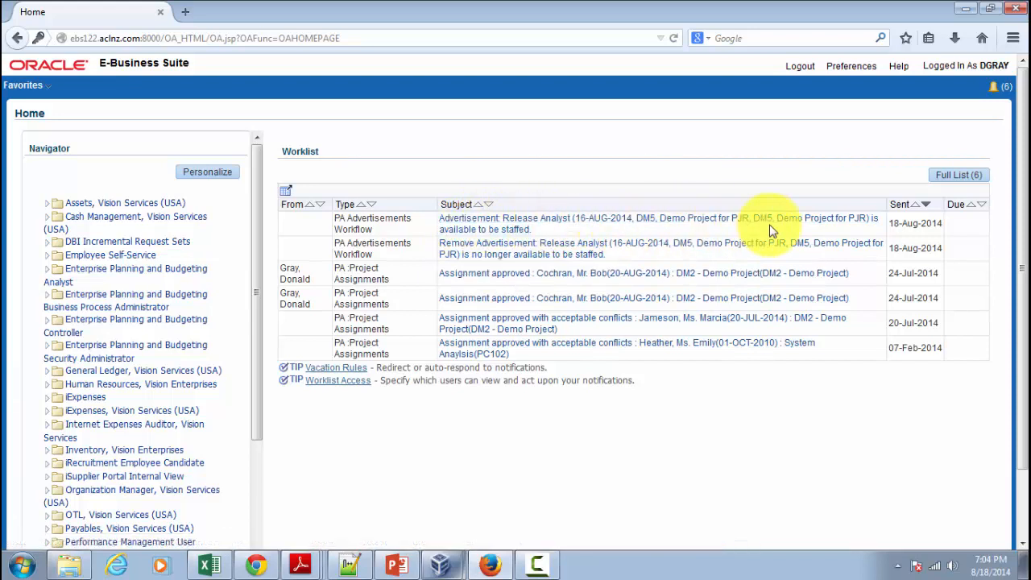
mouse_move(761, 233)
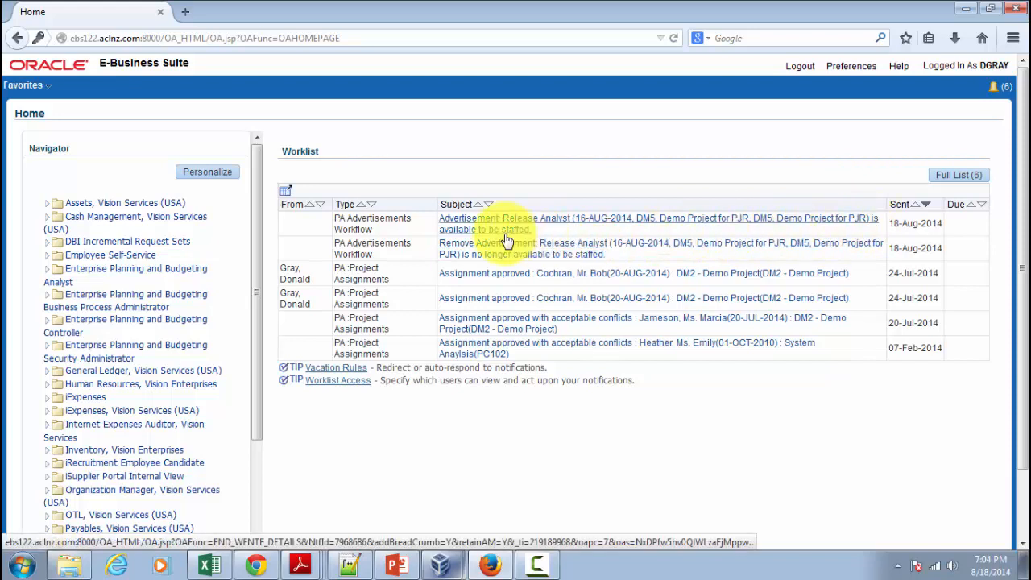
mouse_move(507, 243)
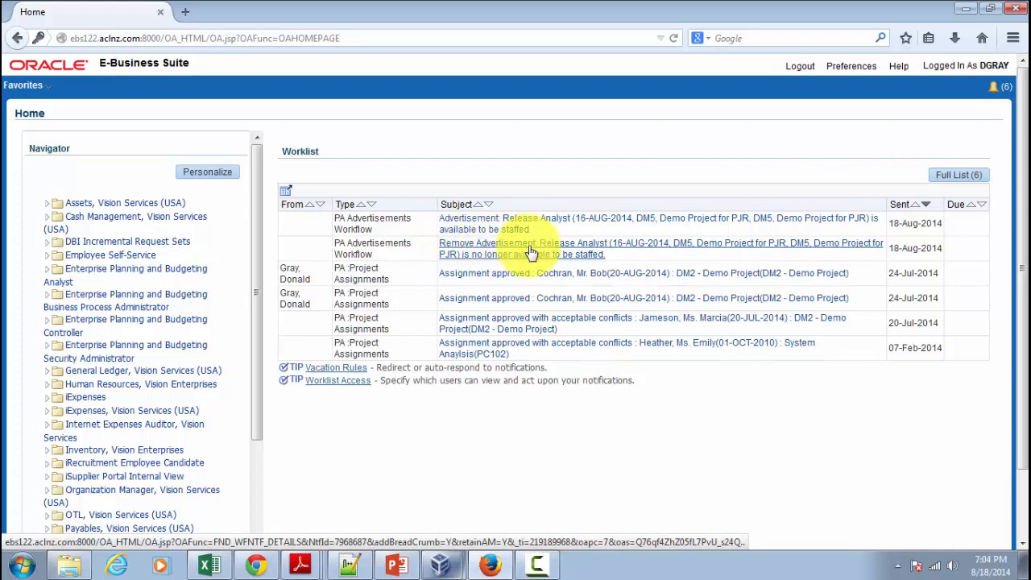
mouse_move(644, 246)
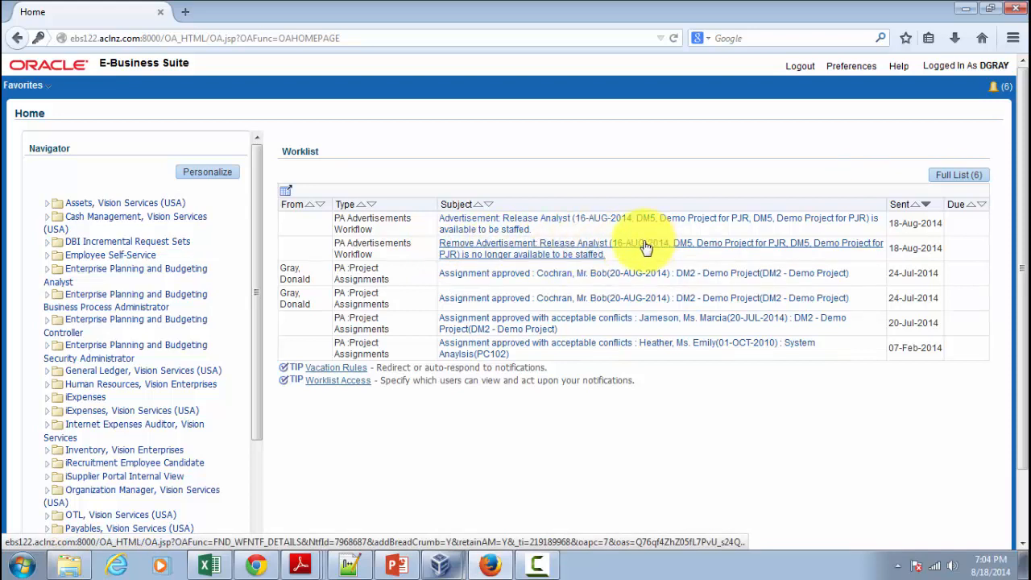
mouse_move(543, 248)
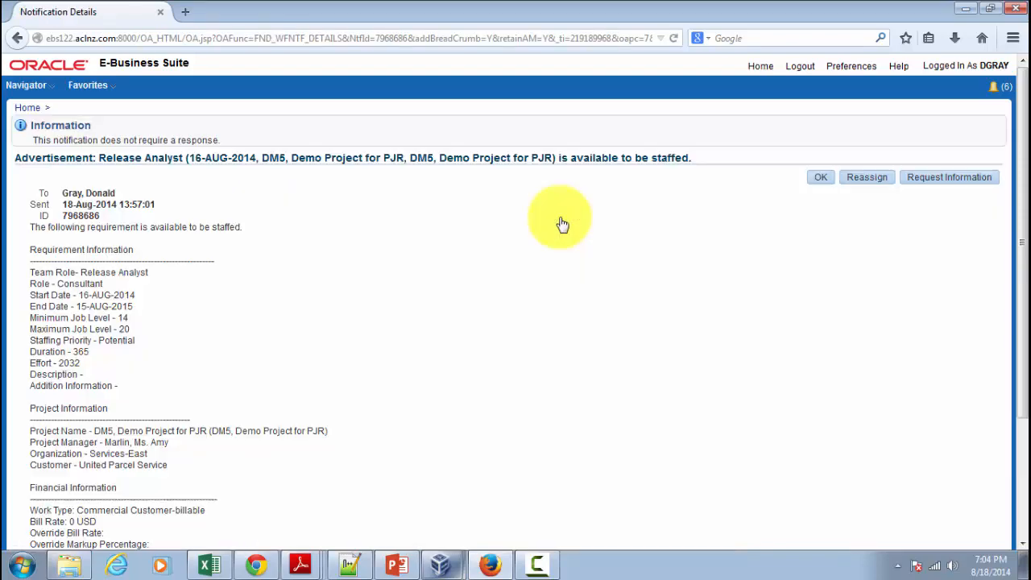
mouse_move(558, 273)
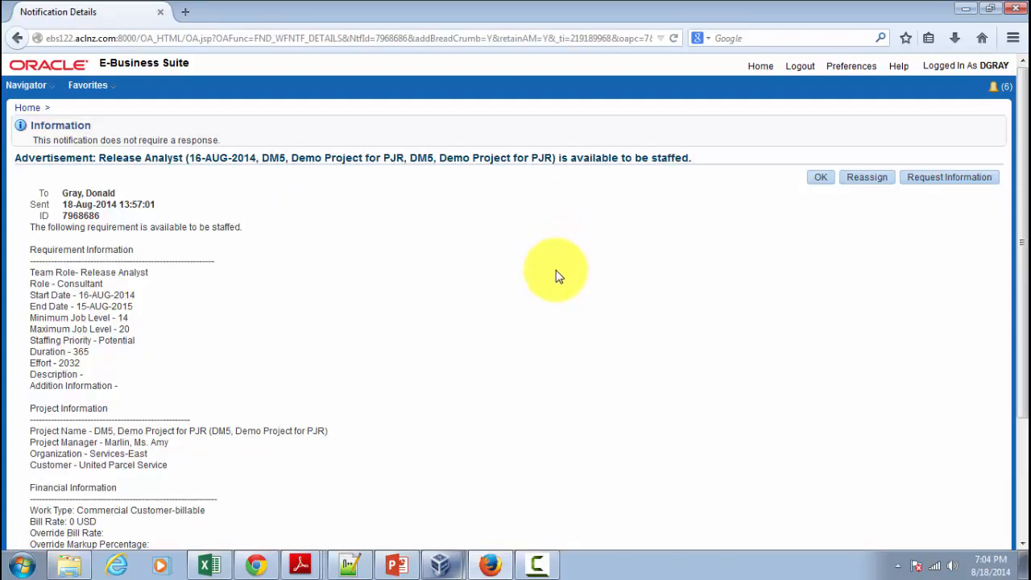
Scroll the Release Analyst advertisement notification to its financial details and Requirement Overview
scroll(down, 3)
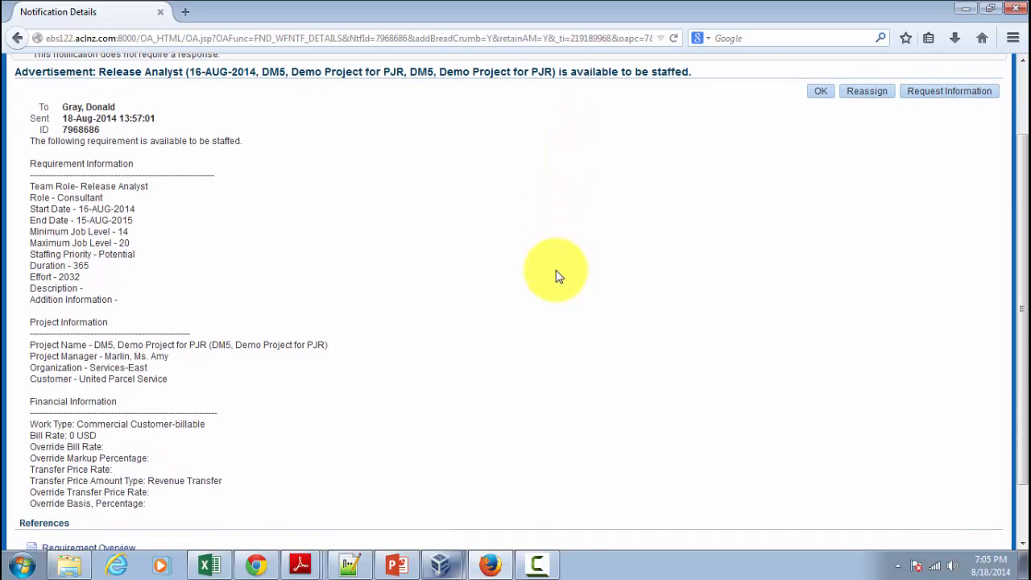
scroll(down, 3)
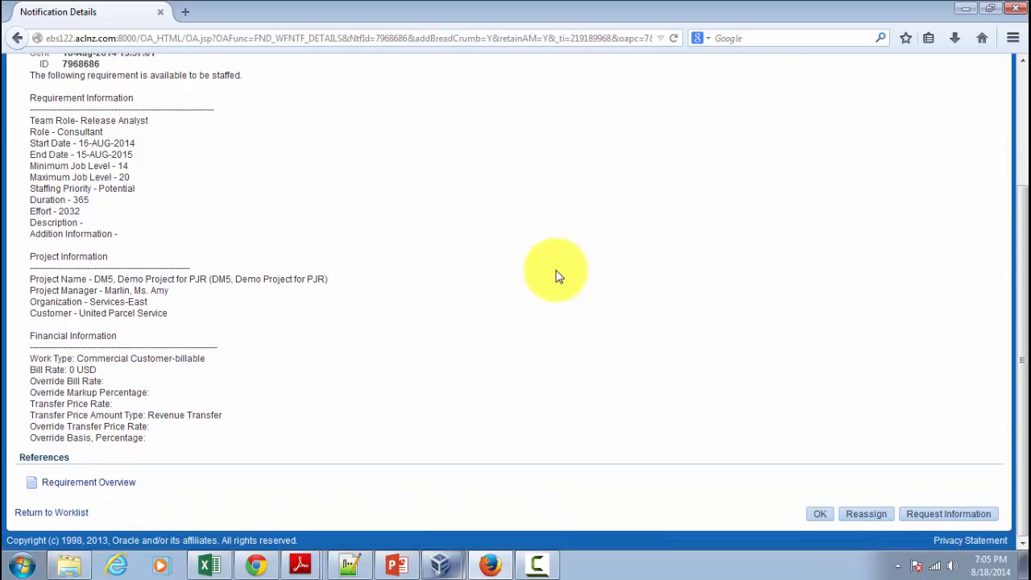